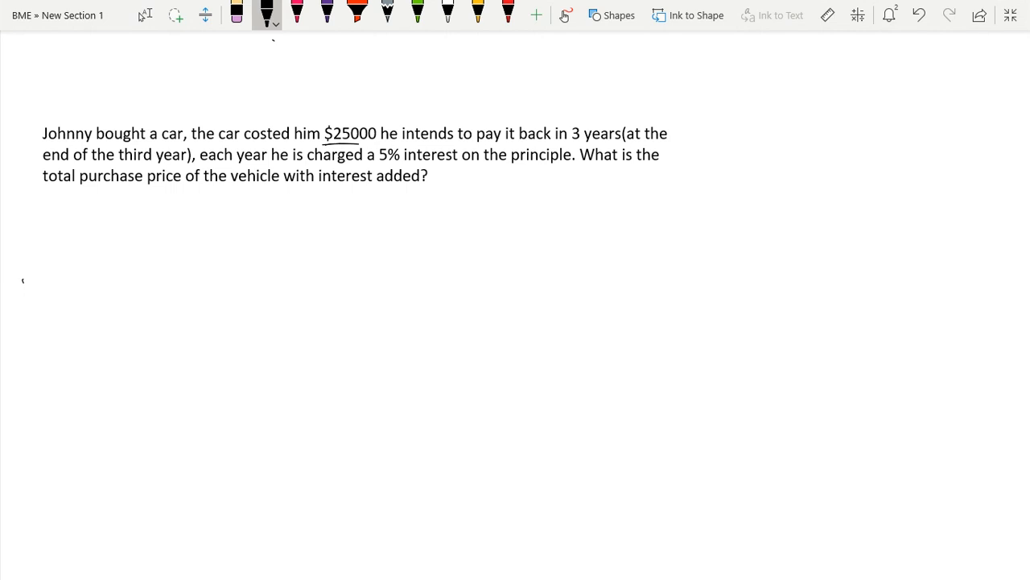
Step: Underline $25000, 3 years, 5% interest and principle in the problem statement
left_click_drag(322, 145, 377, 145)
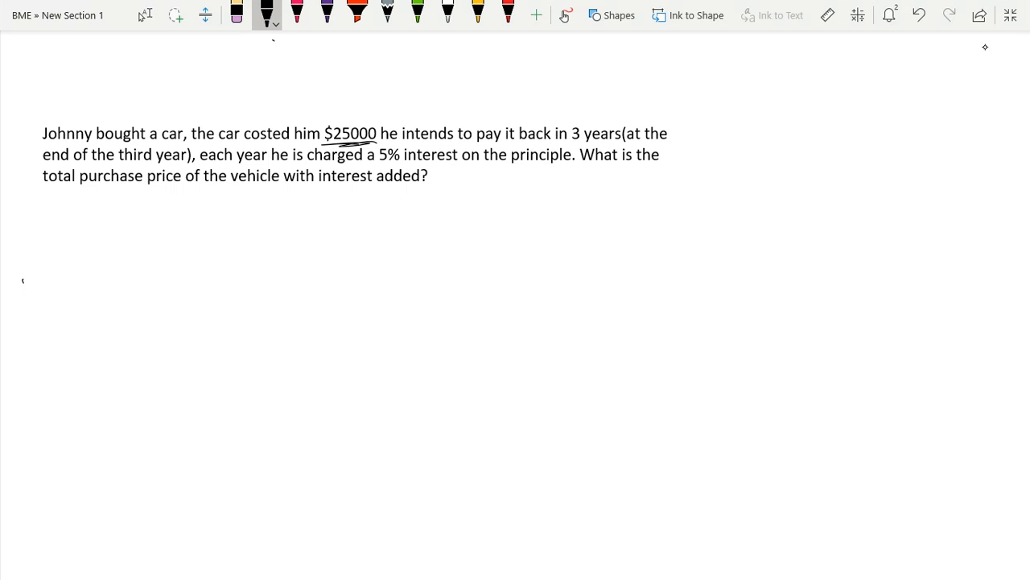
left_click_drag(560, 145, 612, 145)
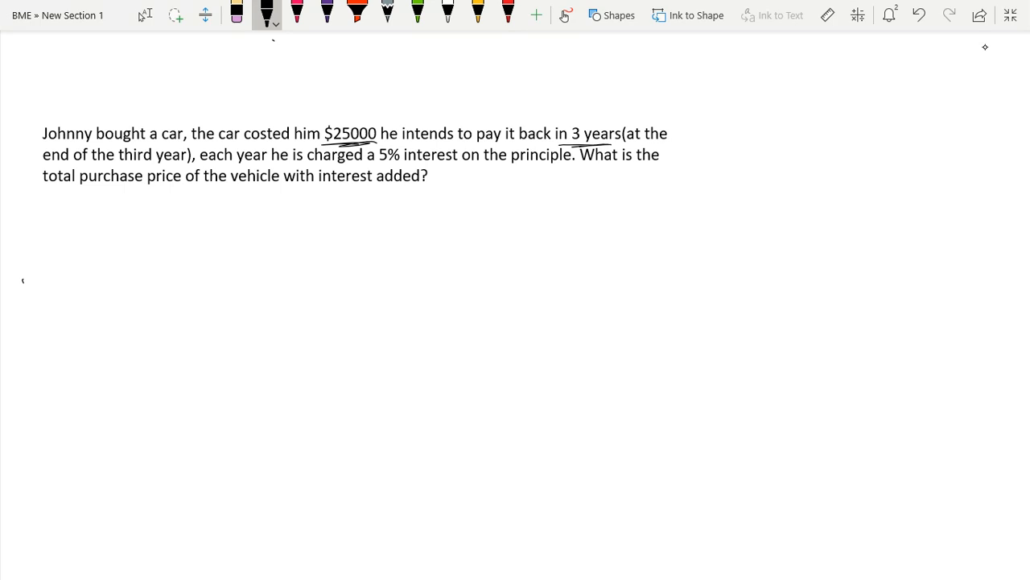
left_click_drag(378, 164, 454, 165)
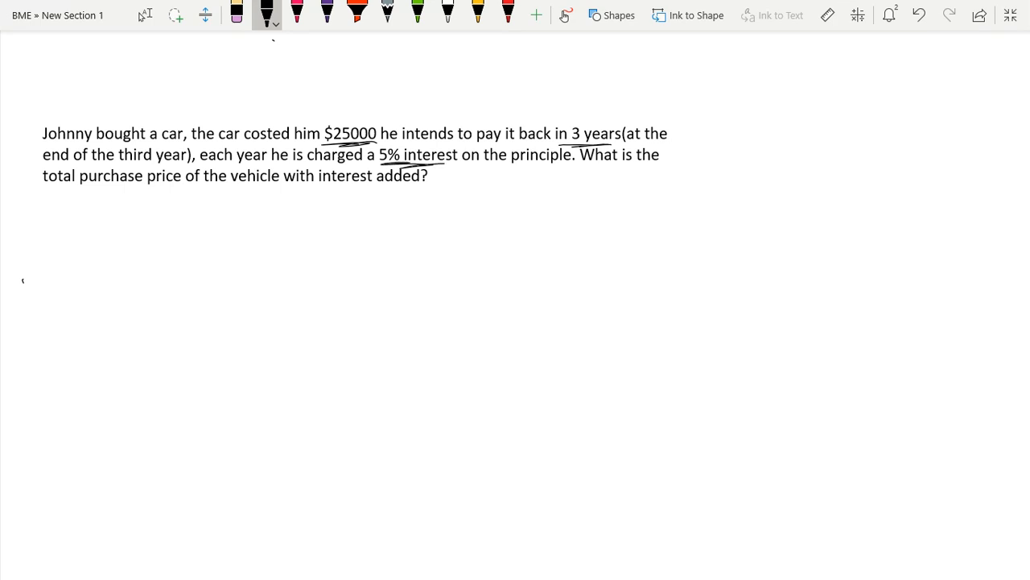
left_click_drag(518, 166, 564, 166)
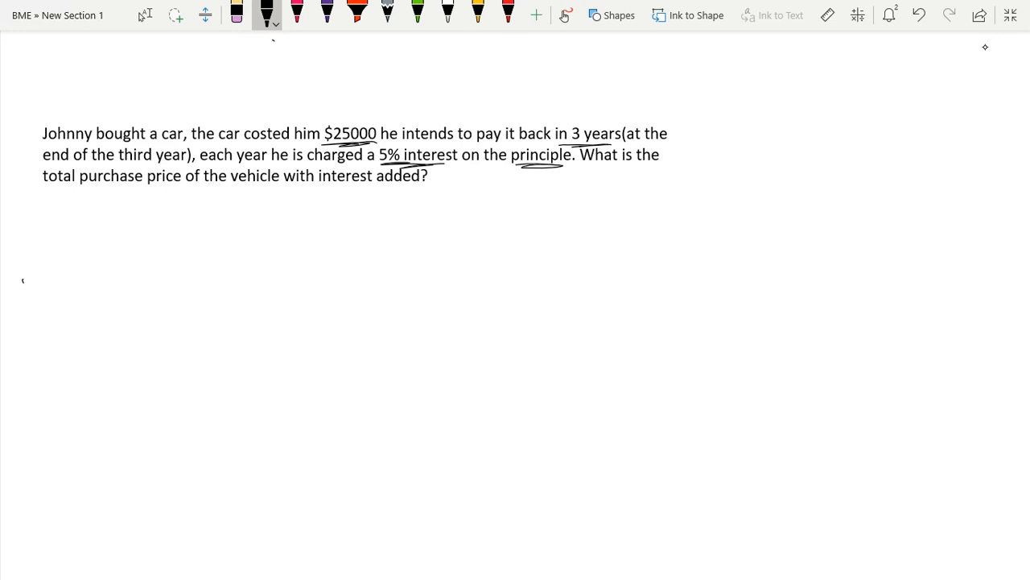
Step: Underline purchase price and interest added in the question line
left_click_drag(78, 190, 153, 189)
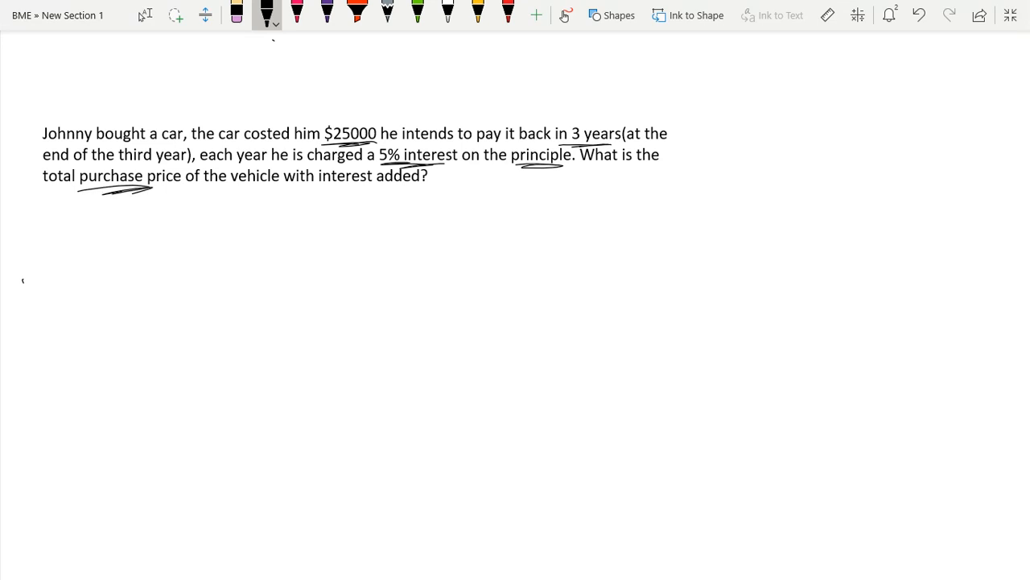
left_click_drag(319, 192, 406, 192)
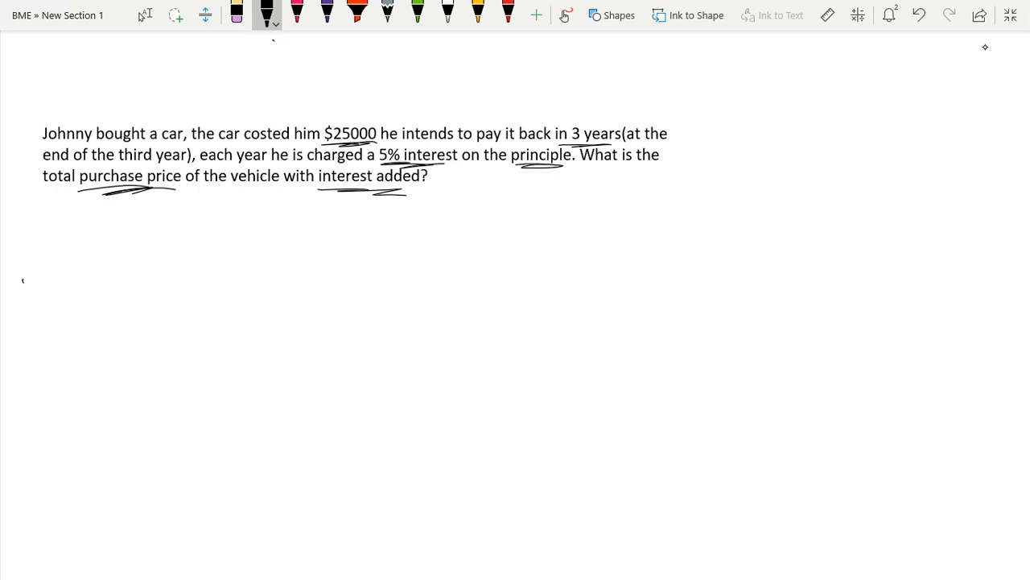
left_click_drag(438, 169, 498, 174)
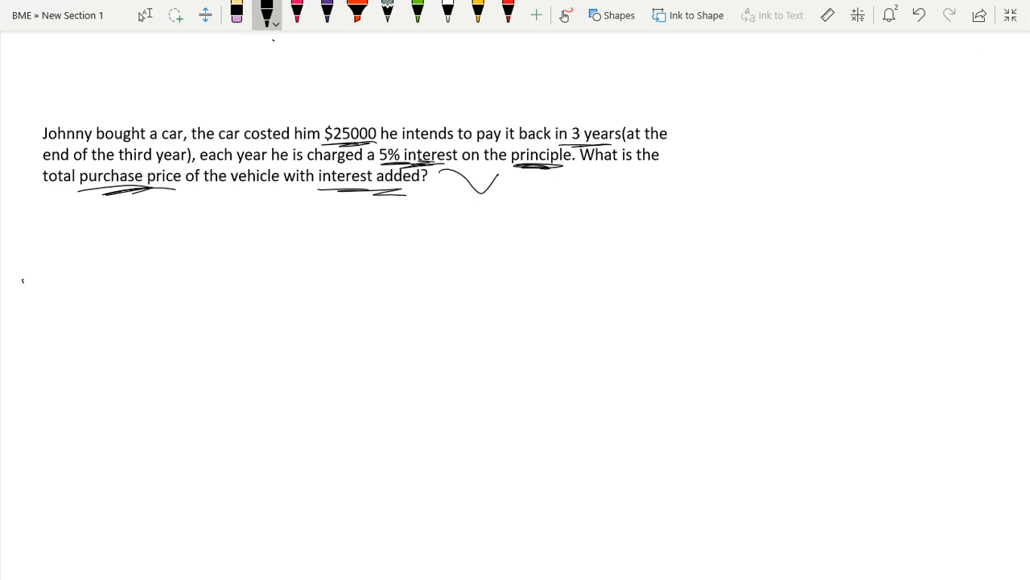
Step: Draw an arrow to a handwritten 'Simple Interest' label and write 'Year 1 ='
left_click_drag(451, 193, 499, 233)
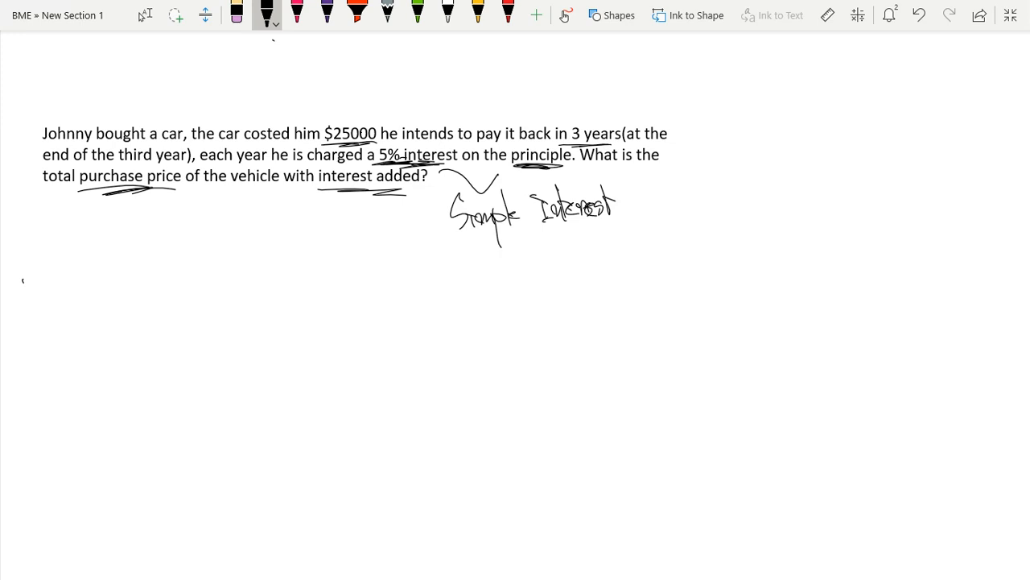
left_click_drag(24, 266, 45, 314)
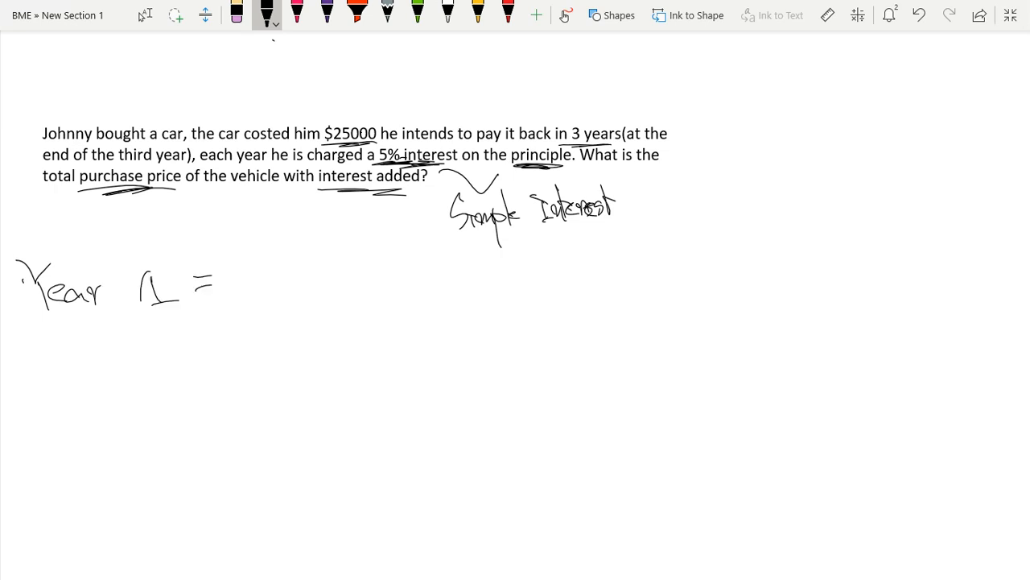
Step: Write 25000 + 25000(0.05) for Year 1 and note '5% Interest' beside the label
left_click_drag(241, 287, 319, 287)
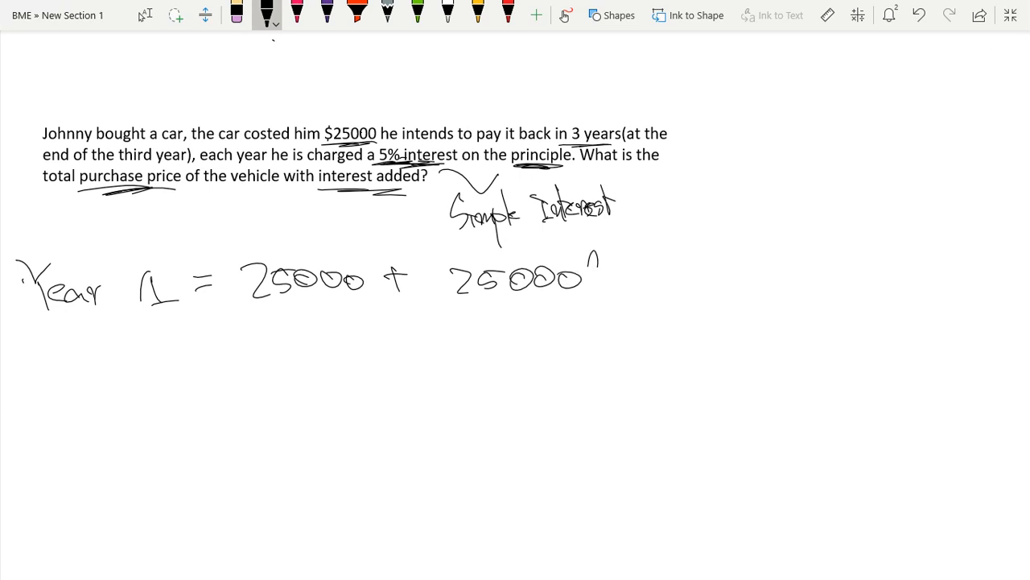
left_click_drag(592, 277, 700, 277)
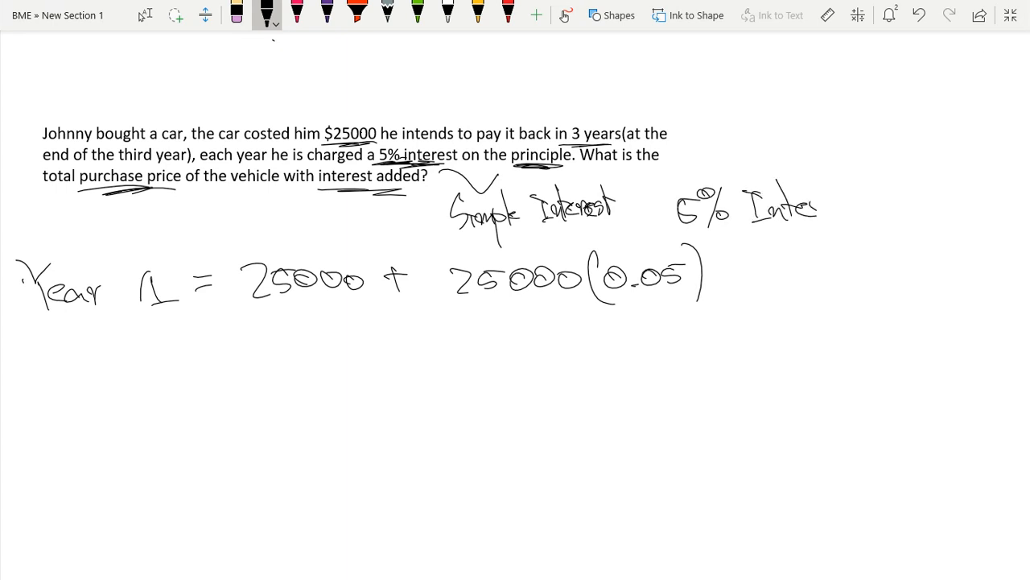
left_click_drag(808, 206, 866, 196)
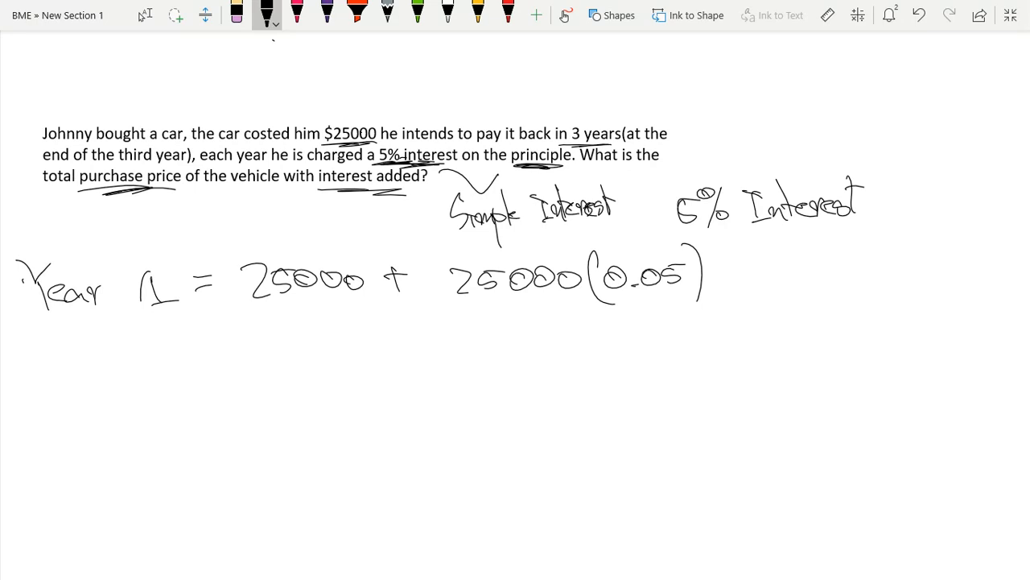
Step: Erase the stray extra Year 1 term and start the Year 2 expansion with two interest terms
left_click_drag(733, 276, 805, 277)
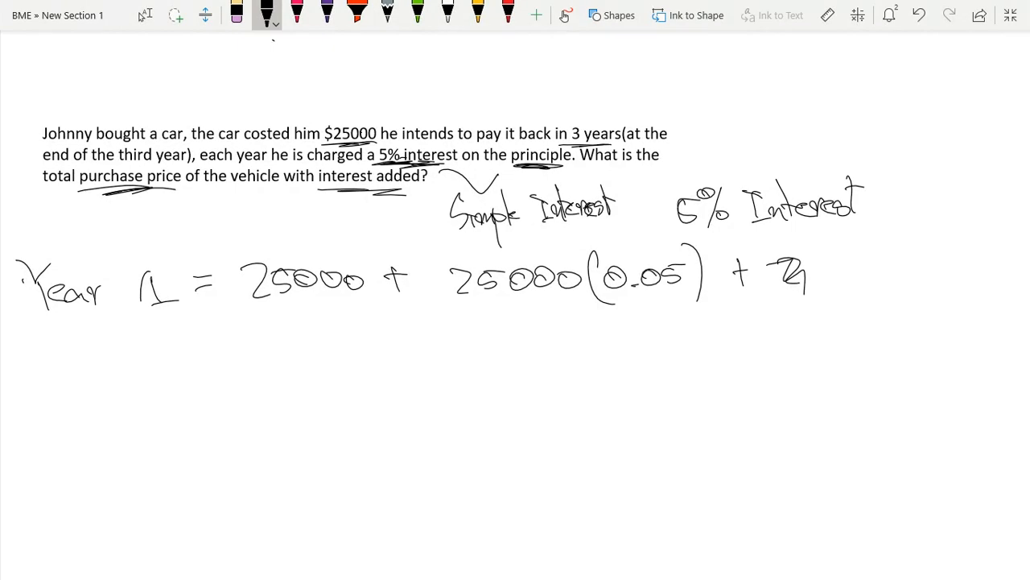
left_click(237, 13)
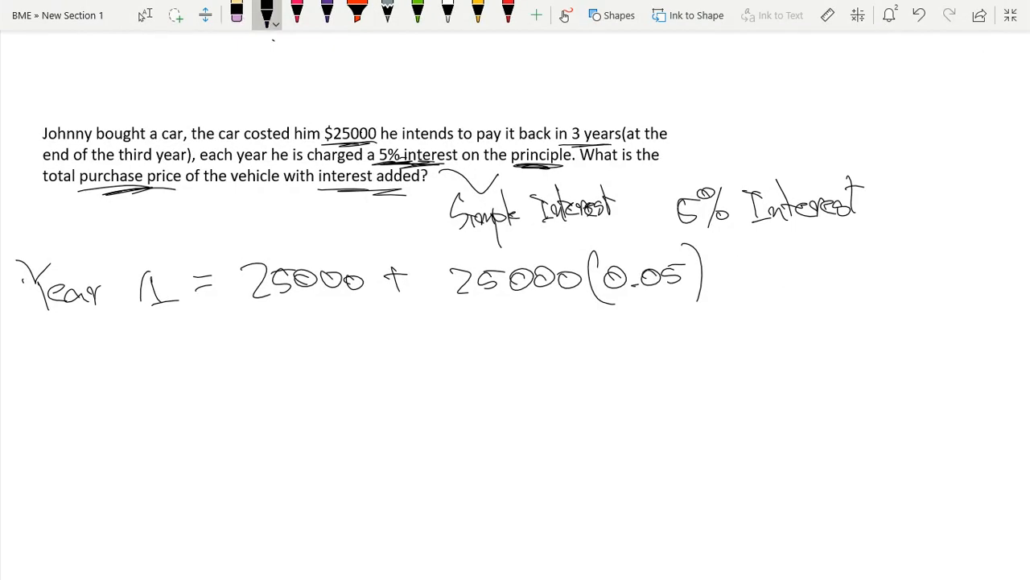
left_click_drag(161, 351, 180, 394)
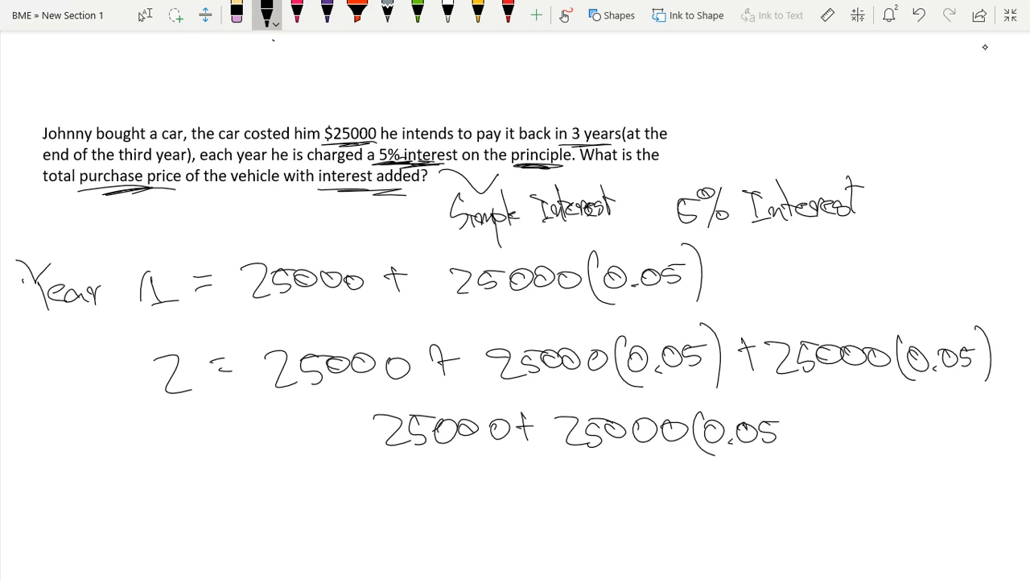
Step: Simplify Year 2 to 25000 + 25000(0.05·2) and begin '3 = 25000+25000(0.05'
left_click_drag(653, 394, 709, 395)
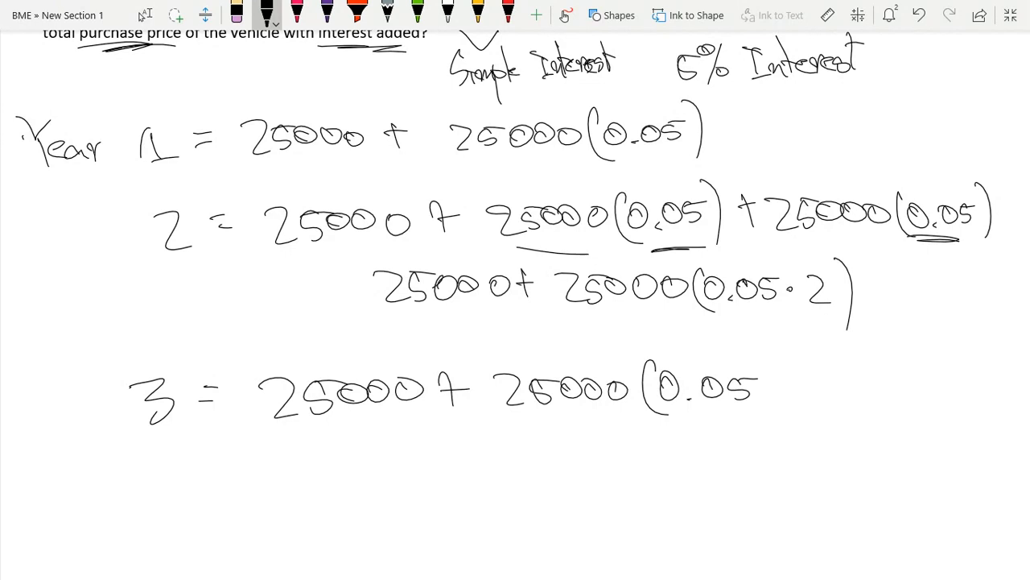
Step: Complete Year 3 as 25000(0.05·3) and write '$28750 - Total Purchase' below
left_click_drag(808, 240, 931, 241)
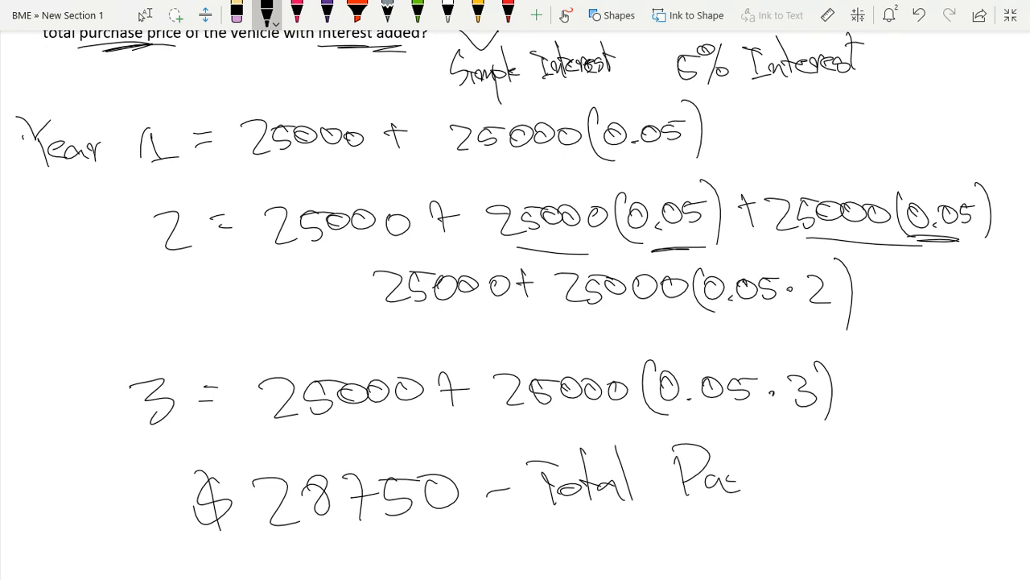
left_click_drag(724, 475, 834, 475)
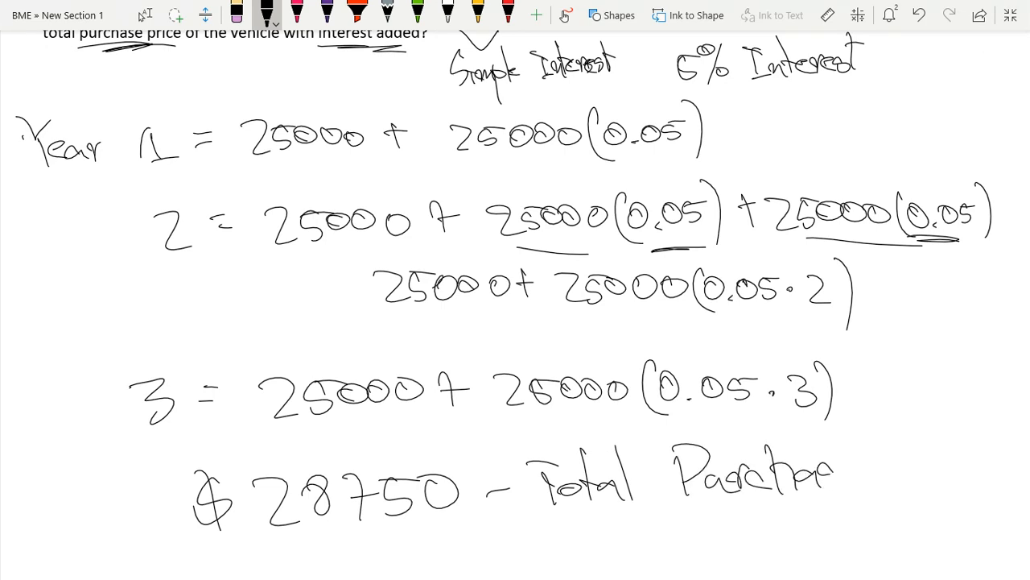